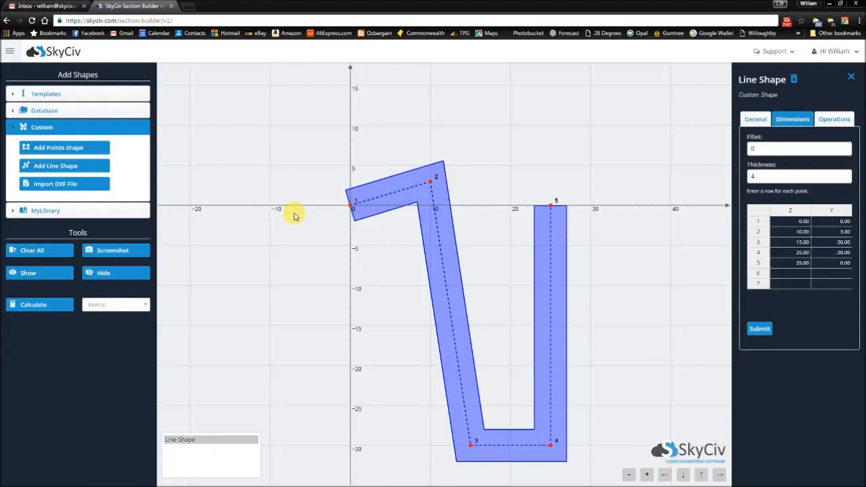
pyautogui.moveTo(64, 148)
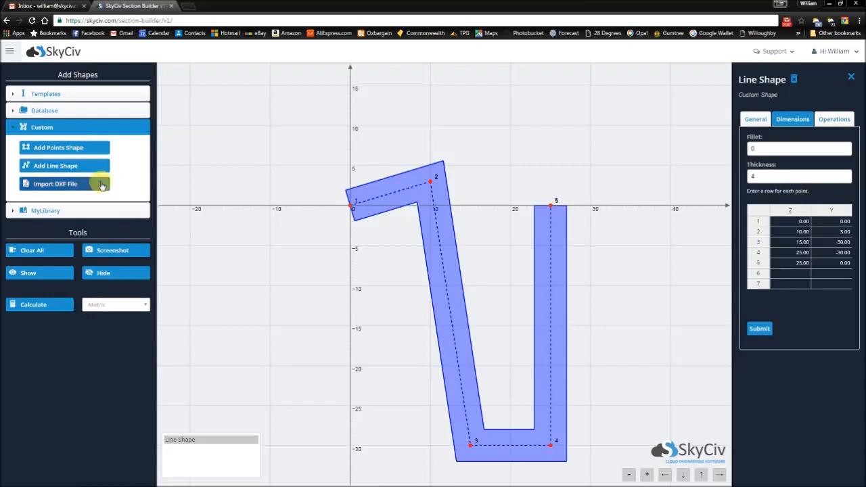
pyautogui.moveTo(227, 183)
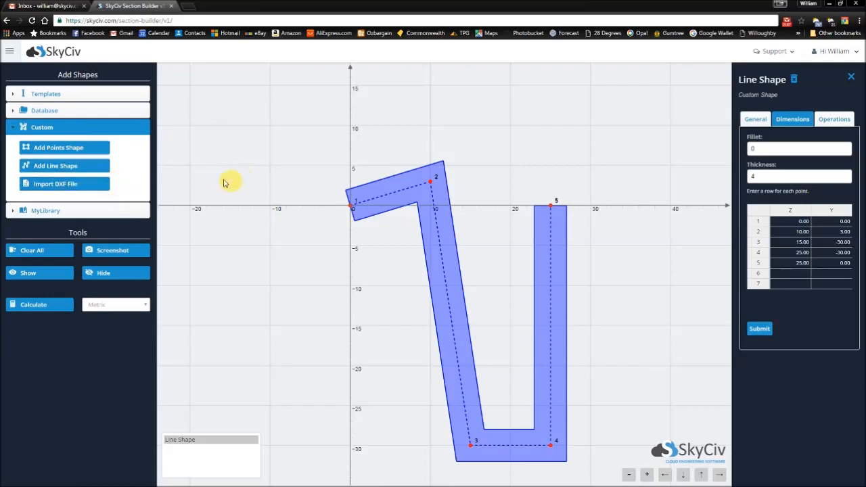
pyautogui.moveTo(329, 196)
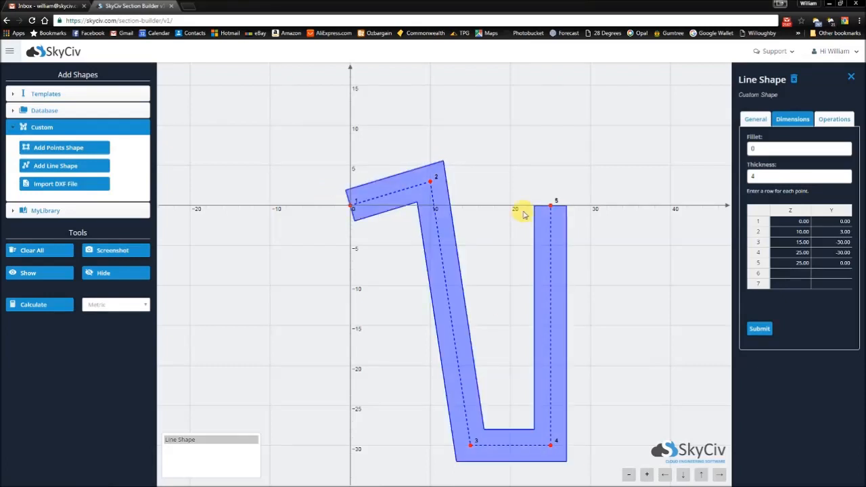
pyautogui.moveTo(344, 156)
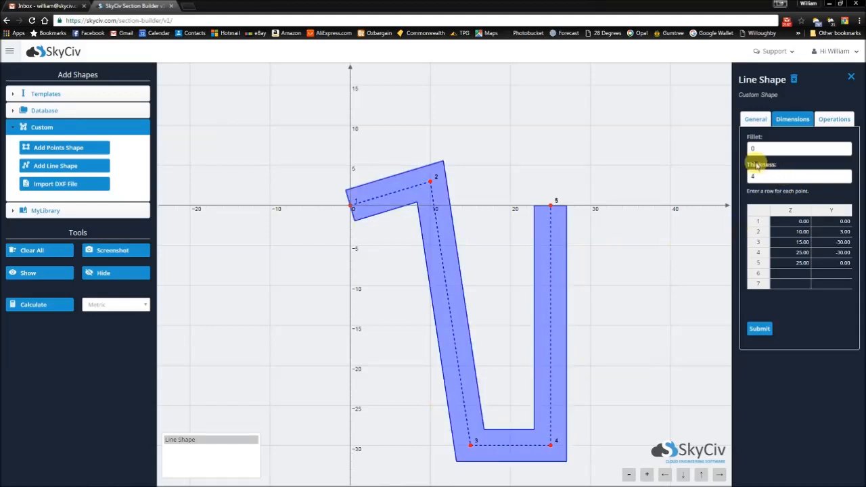
pyautogui.moveTo(342, 193)
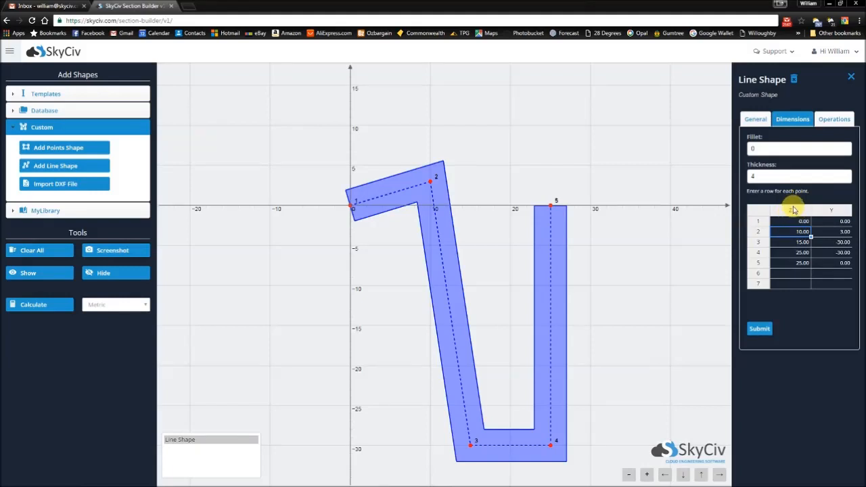
pyautogui.moveTo(594, 203)
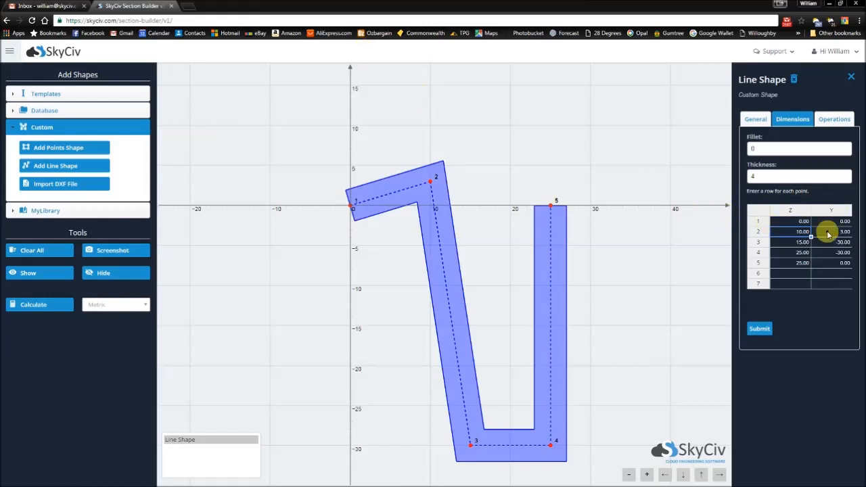
pyautogui.moveTo(812, 337)
pyautogui.write('-100')
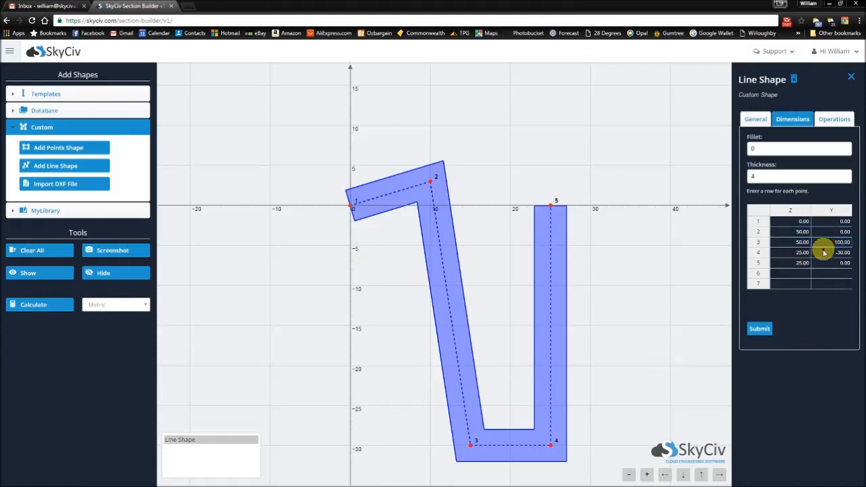
# - Enter 120.00 as the Z coordinate in the point table for the new path
pyautogui.write('120.00')
pyautogui.write('100')
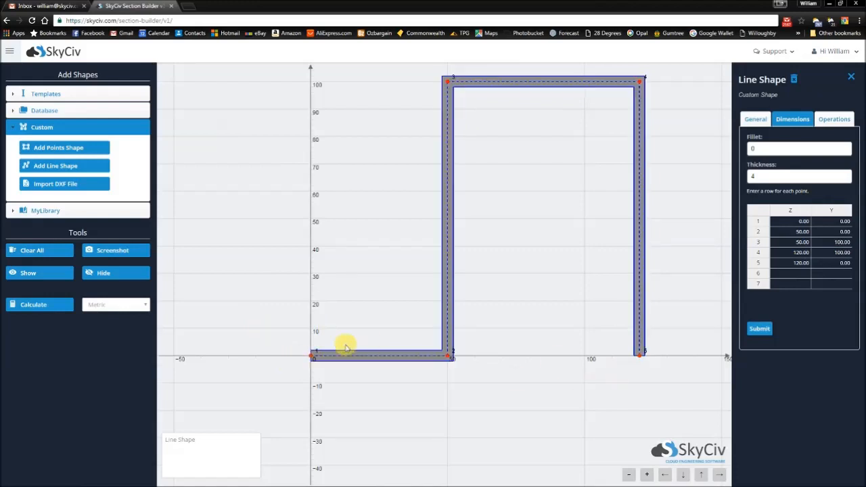
pyautogui.moveTo(470, 124)
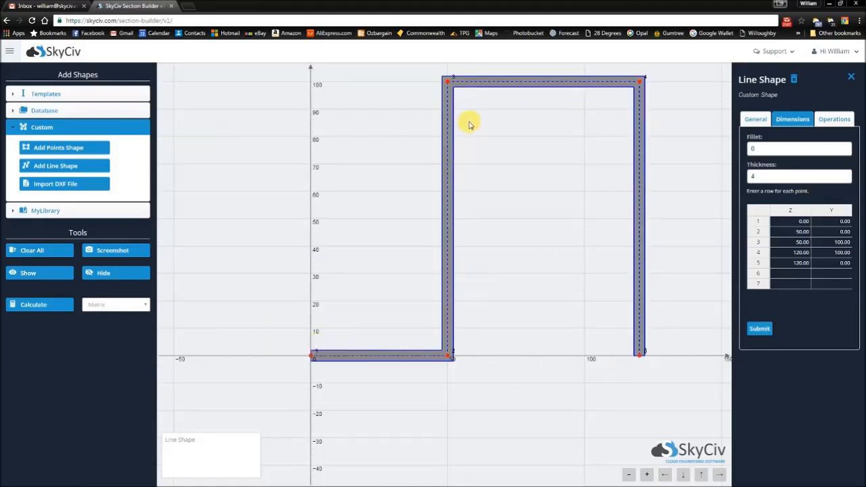
pyautogui.moveTo(345, 362)
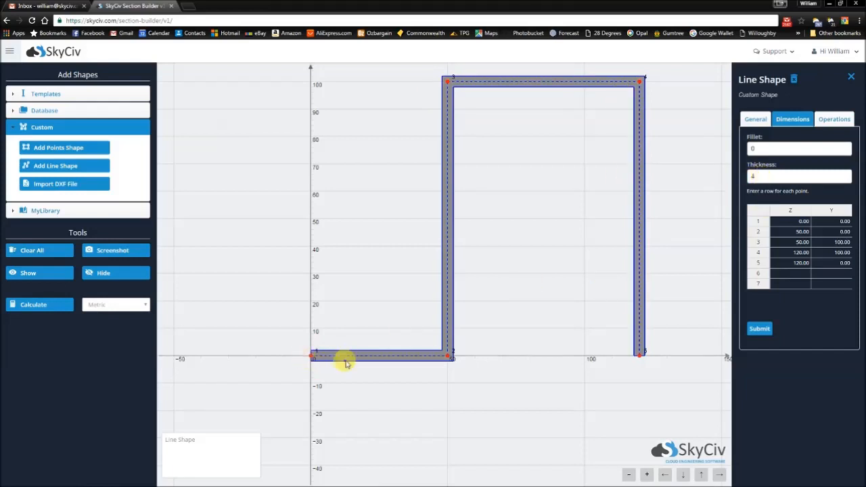
pyautogui.moveTo(646, 377)
pyautogui.write('170')
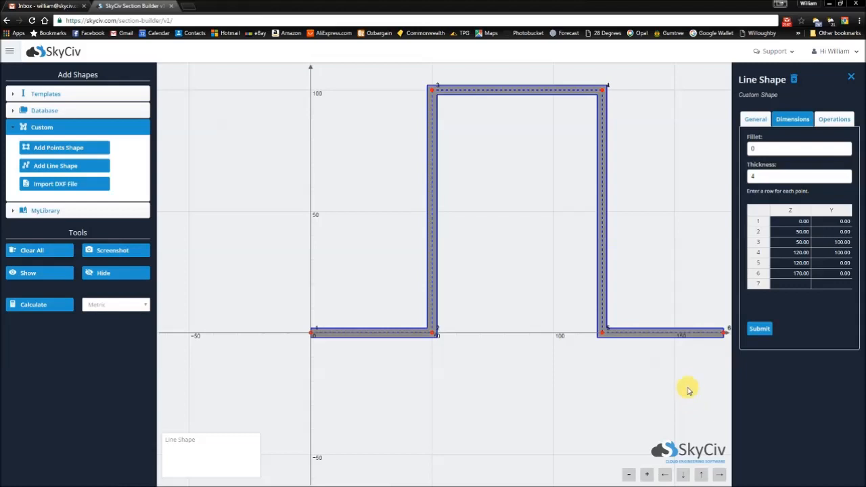
pyautogui.moveTo(651, 381)
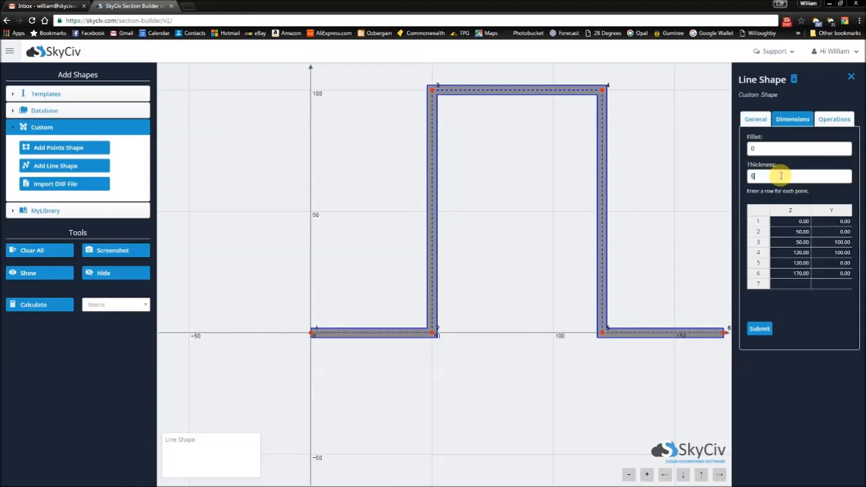
# - Change the Thickness value to 6 for thicker hat-profile walls
pyautogui.write('6')
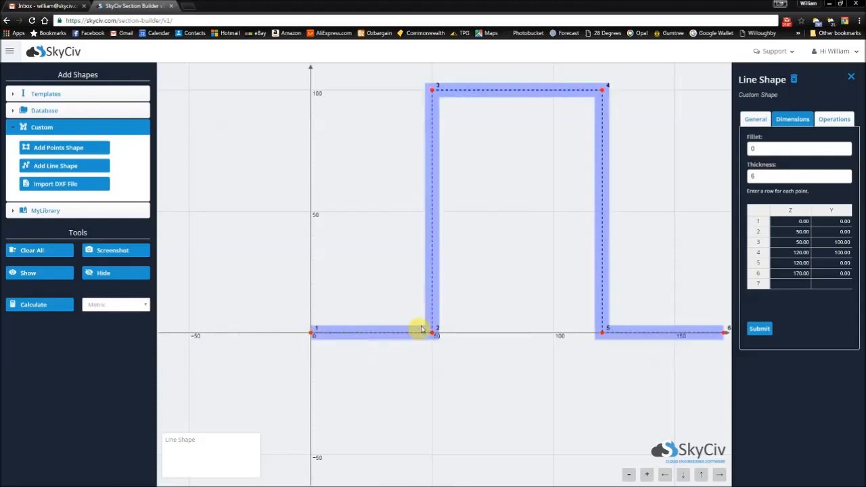
pyautogui.click(798, 148)
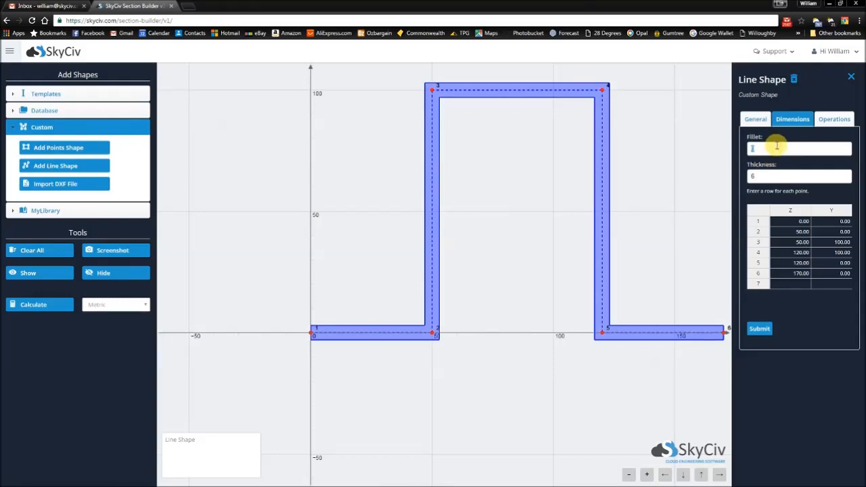
# - Enter 2 in the Fillet field so the hat profile's corners are rounded
pyautogui.write('2')
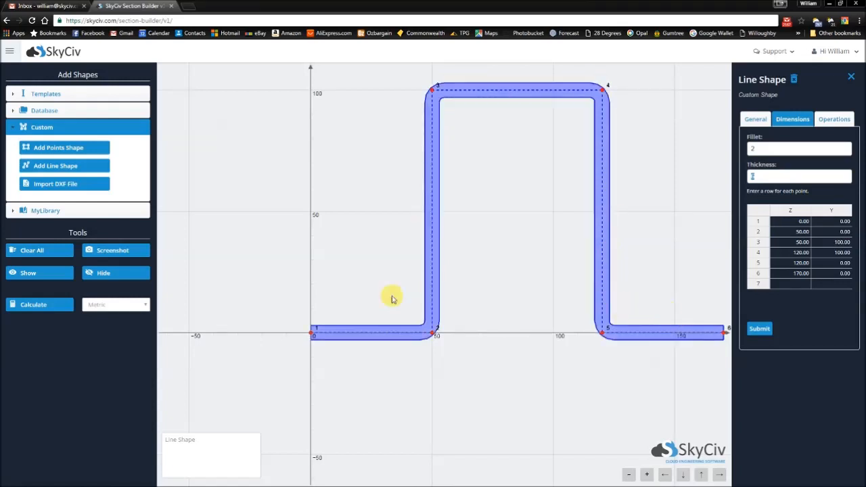
pyautogui.moveTo(644, 89)
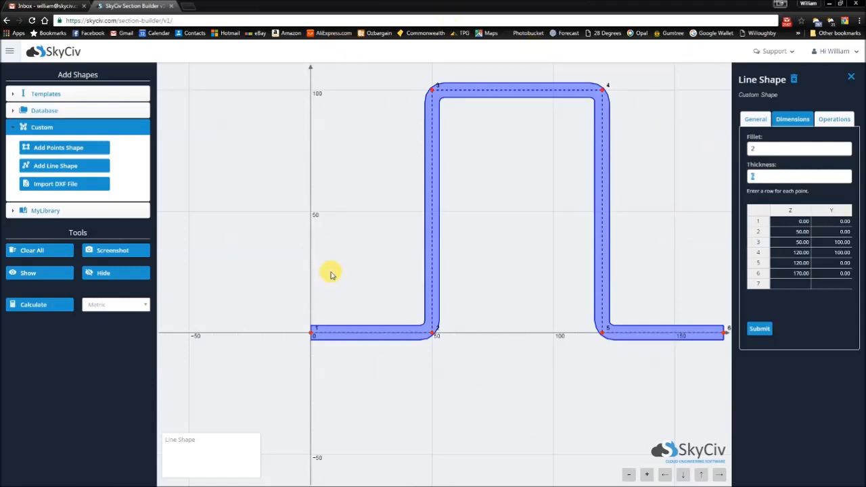
pyautogui.moveTo(335, 269)
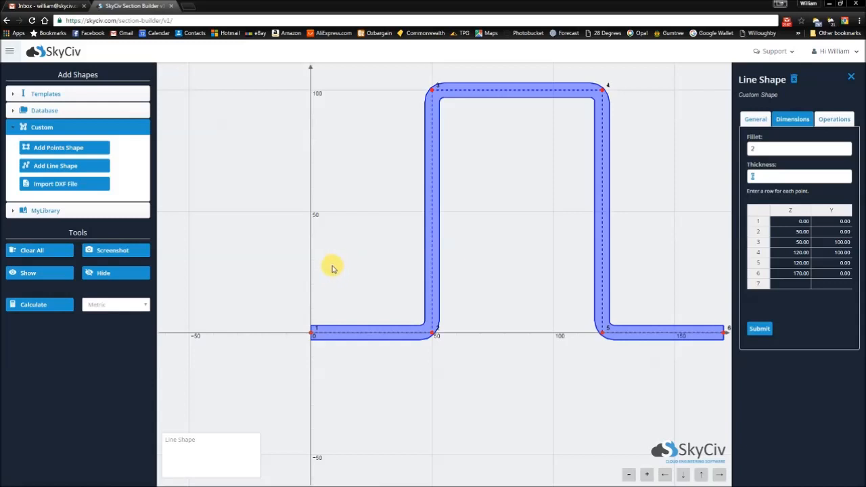
pyautogui.moveTo(459, 275)
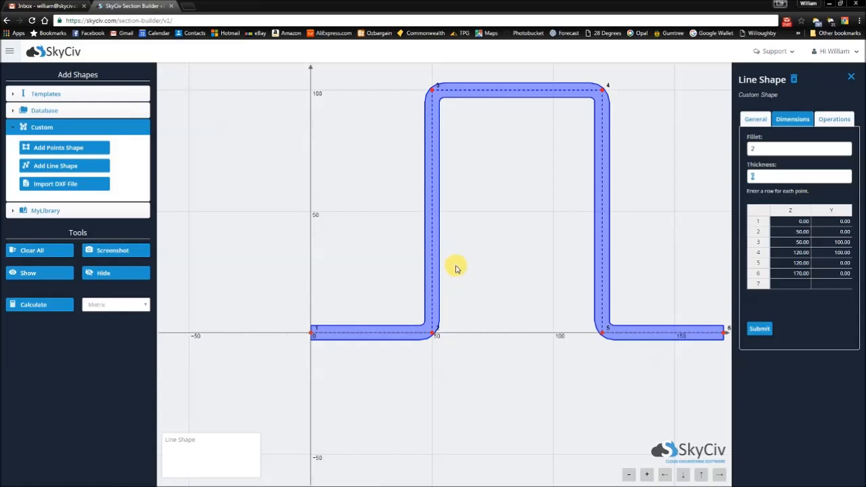
pyautogui.moveTo(464, 265)
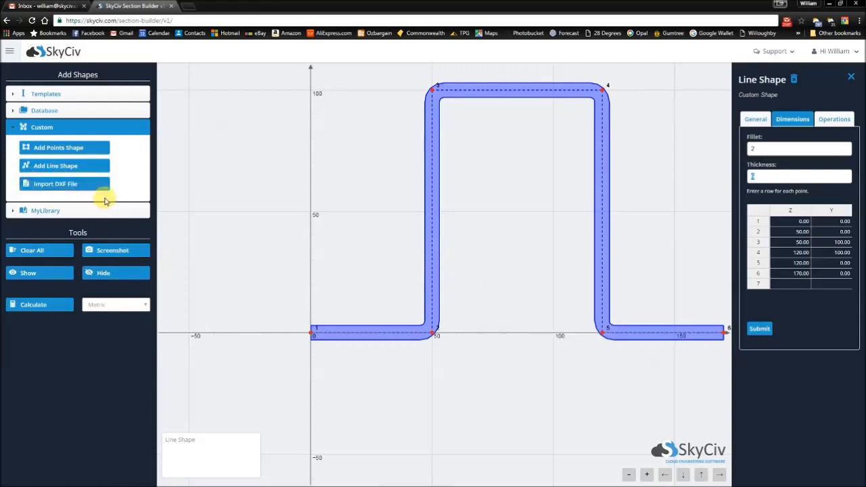
pyautogui.moveTo(542, 230)
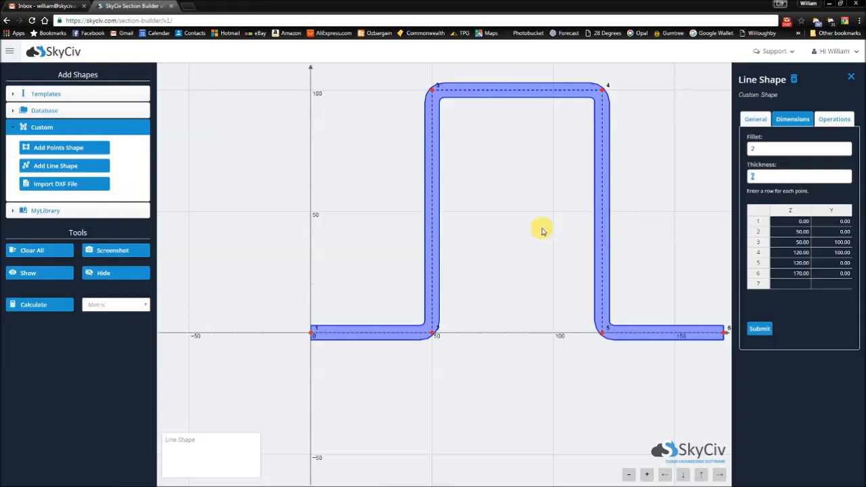